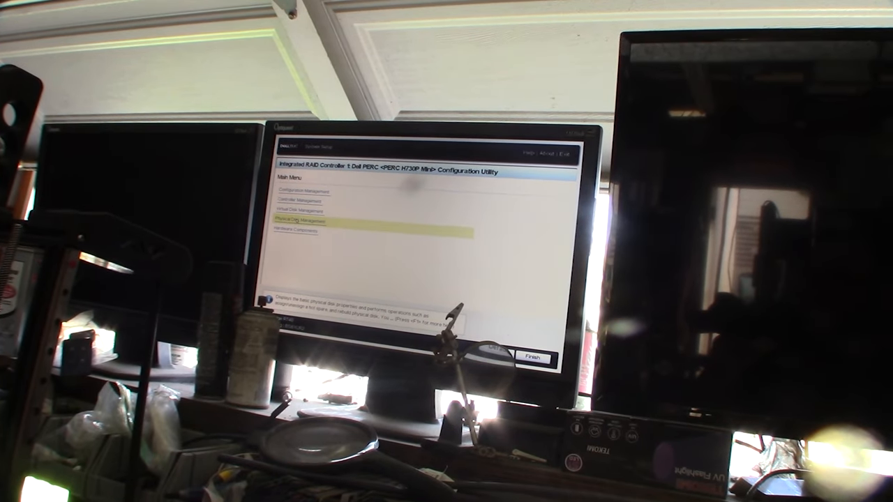
# - Check Virtual Disk Management shows no disks, then go to Configuration Management from the main menu
pyautogui.click(305, 218)
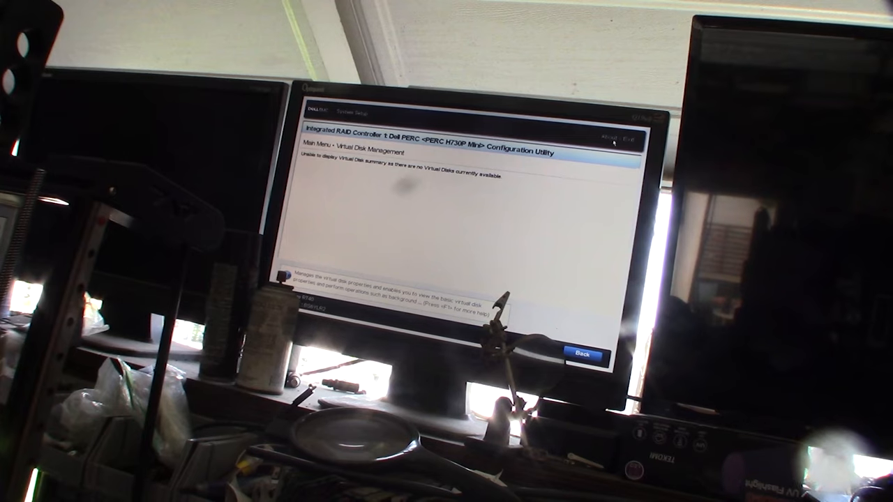
pyautogui.click(582, 353)
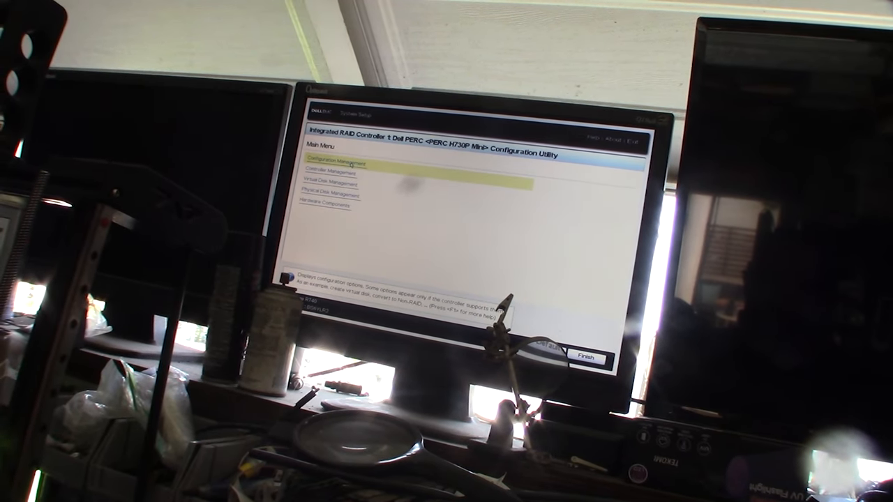
pyautogui.click(342, 165)
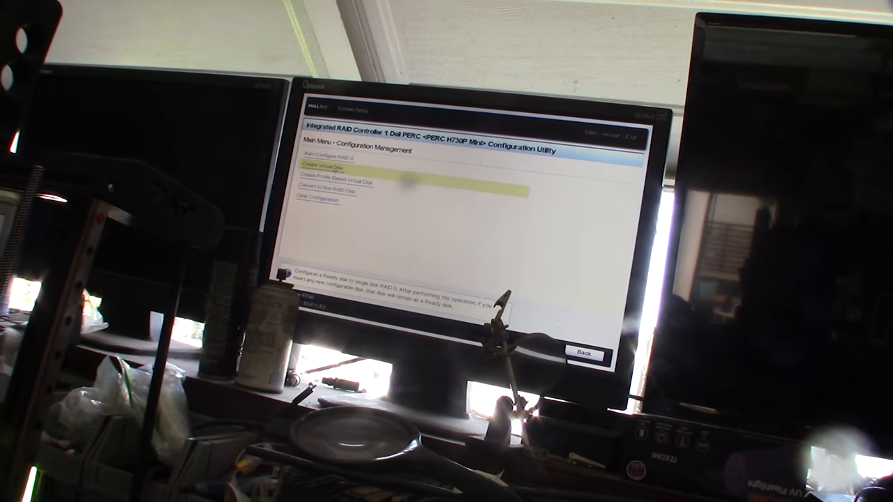
# - Start creating a new virtual disk and reach the list of six unconfigured SSDs
pyautogui.click(331, 167)
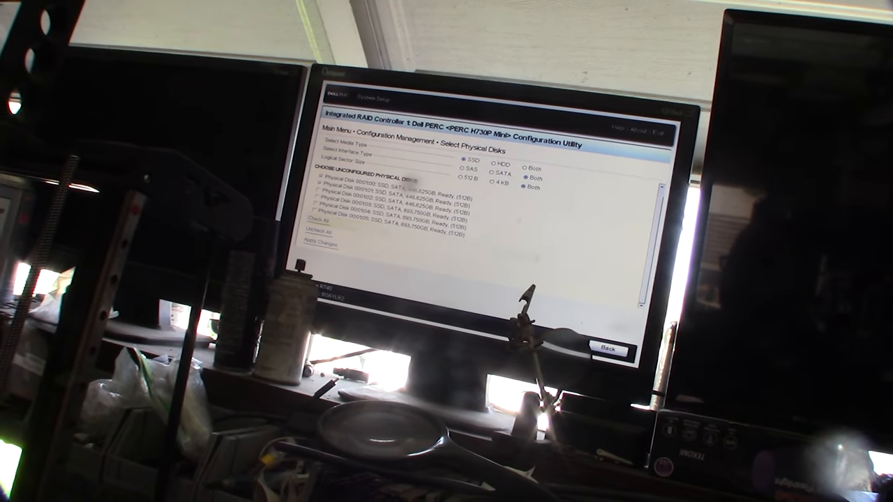
# - Select the two 446.625GB SATA SSDs 00:01:00 and 00:01:01 as the new disk's members
pyautogui.click(492, 177)
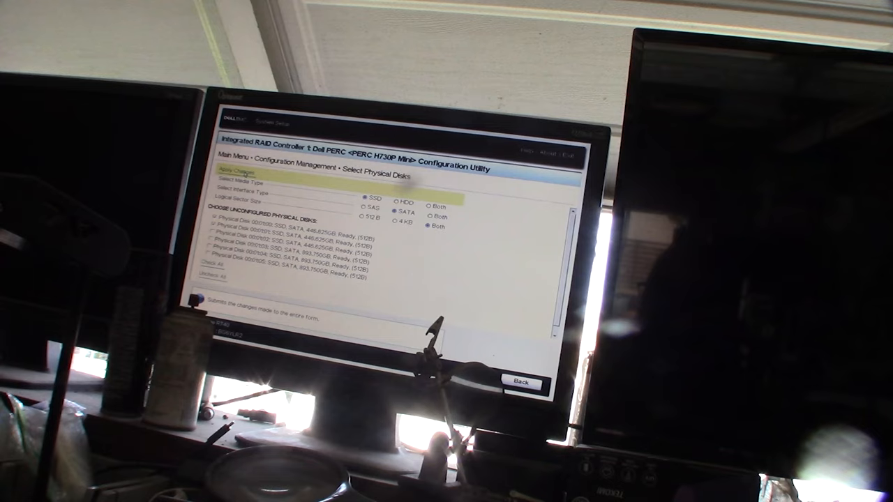
# - Apply the two-SSD selection and create the first virtual disk, accepting the data-loss warning
pyautogui.click(237, 172)
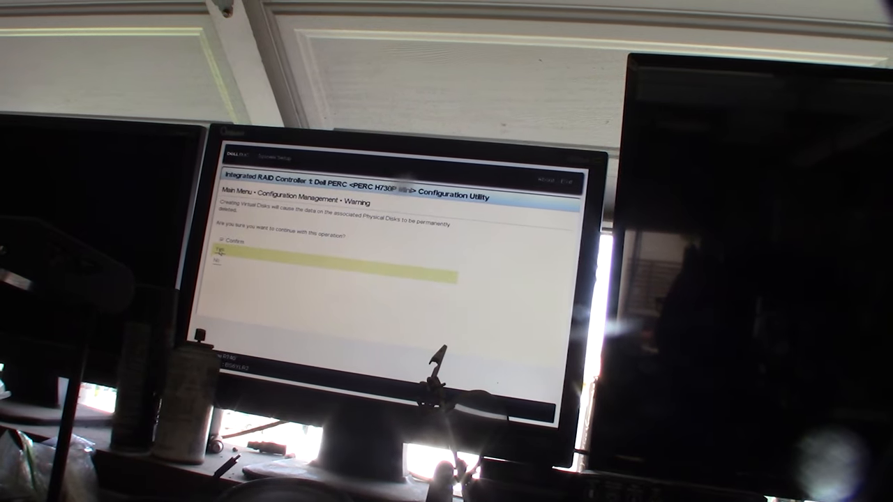
pyautogui.click(226, 247)
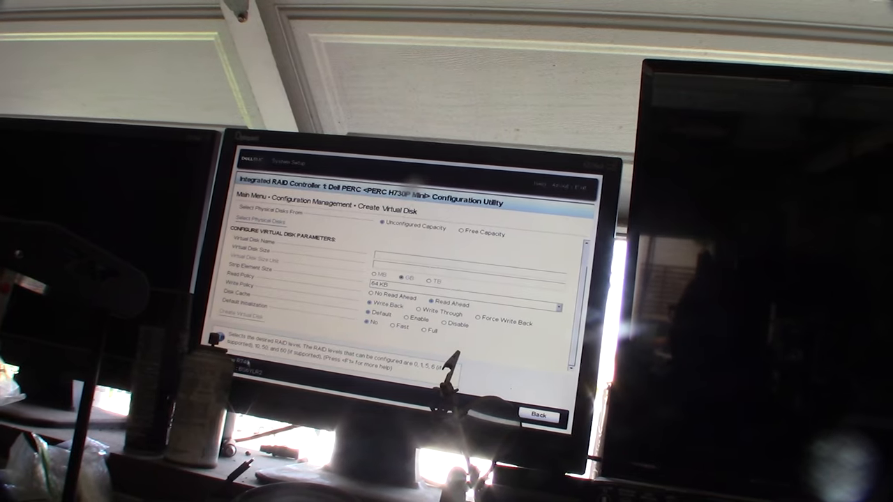
pyautogui.click(539, 417)
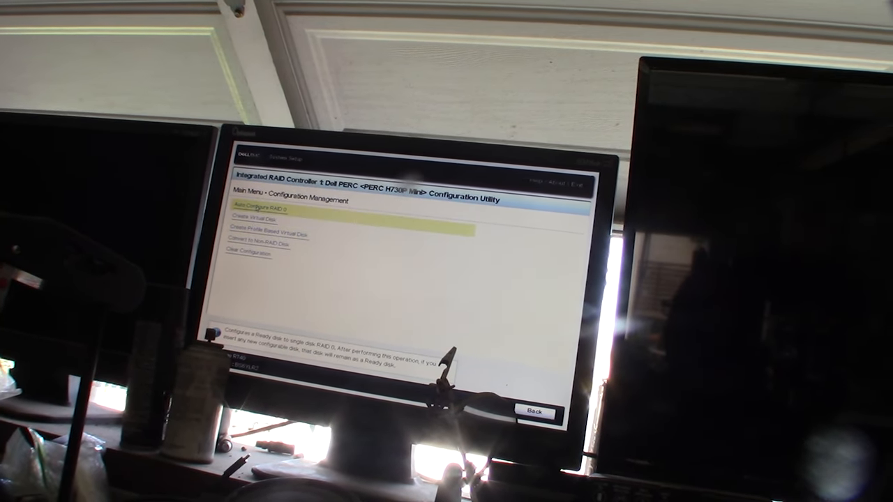
# - Review the virtual disks now on the controller from the main menu before starting the second disk
pyautogui.click(532, 411)
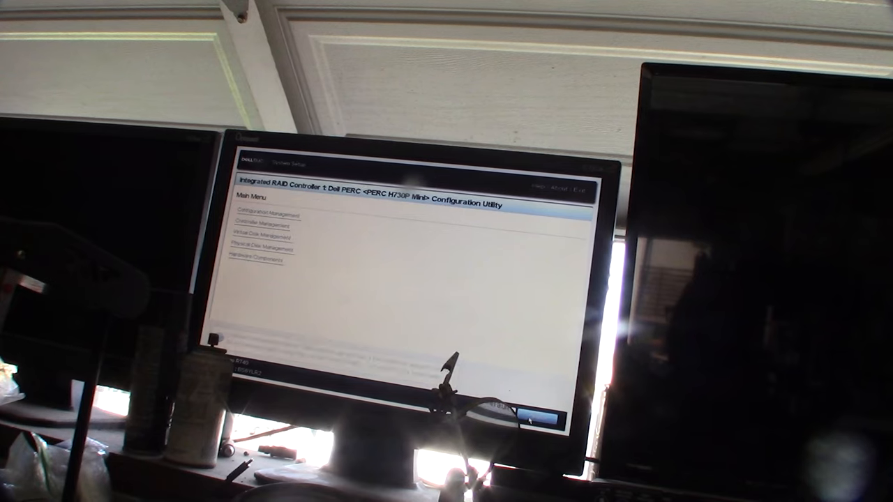
pyautogui.click(261, 236)
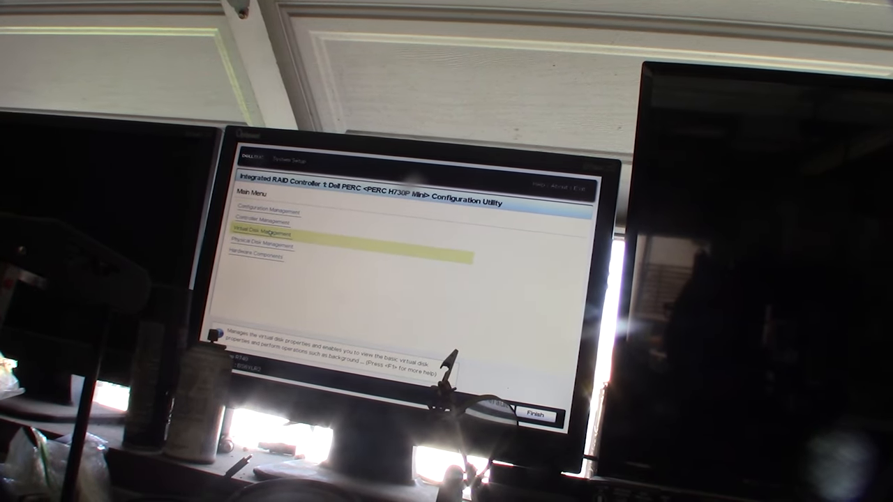
pyautogui.click(264, 236)
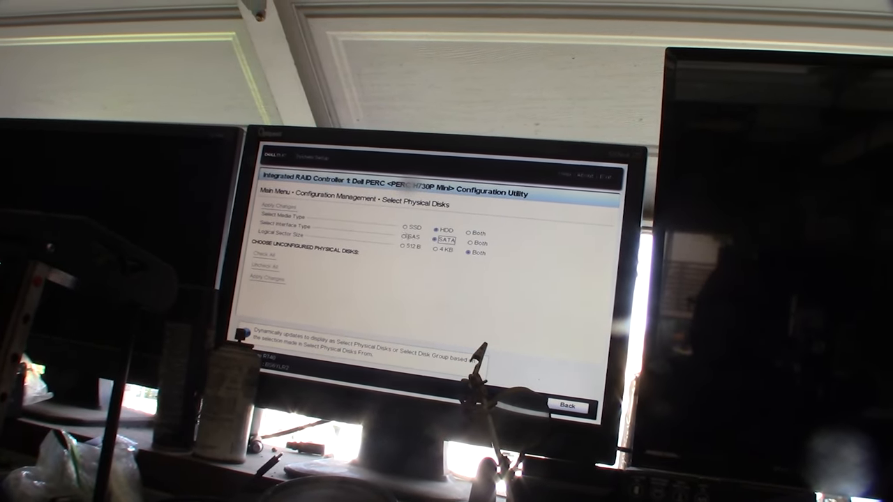
# - Create the 893.750 GB virtual disk 'Data' from two of the remaining SSDs
pyautogui.click(402, 233)
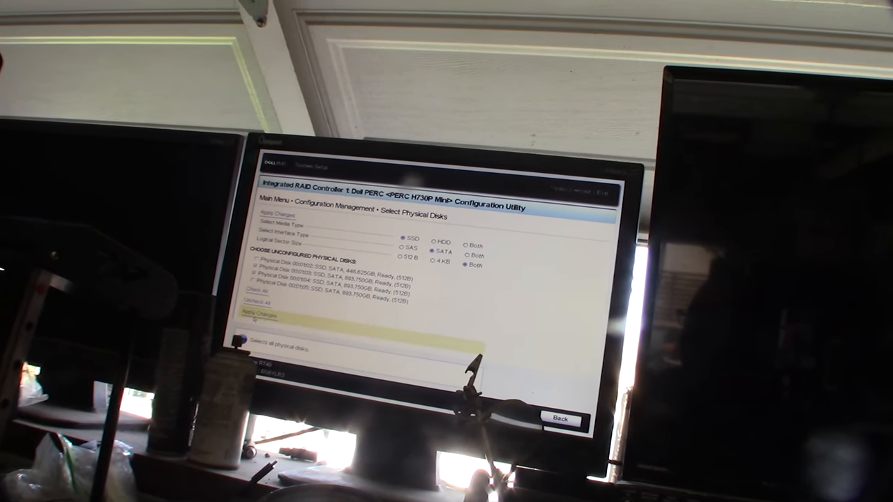
pyautogui.click(247, 315)
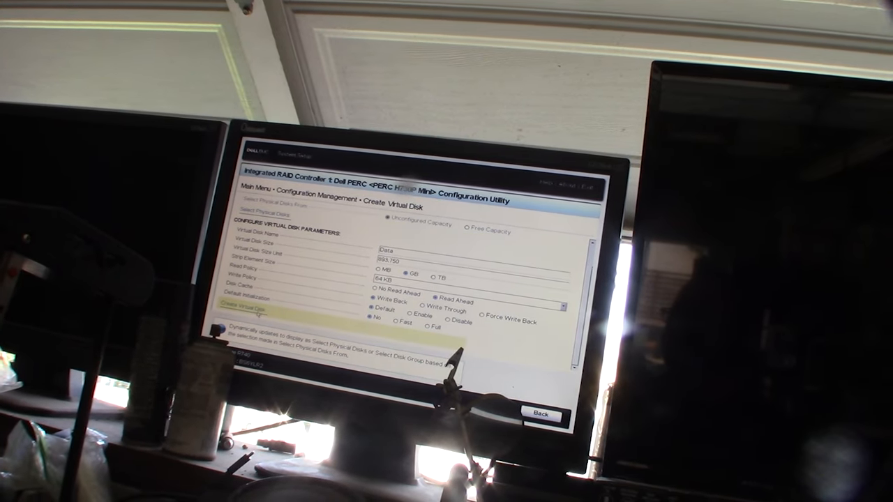
pyautogui.click(259, 309)
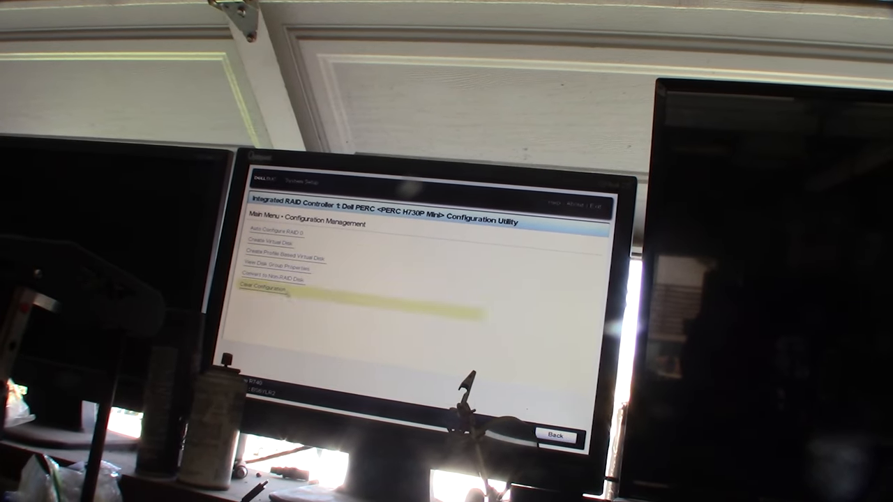
# - Show the details of the Ready 446.625 GB Kingston SSD 00:01:02 in Physical Disk Management
pyautogui.click(556, 437)
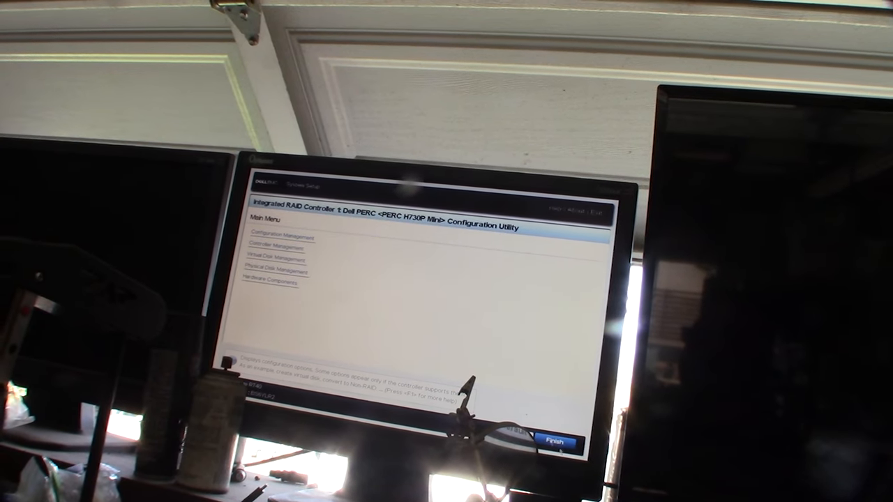
pyautogui.click(283, 259)
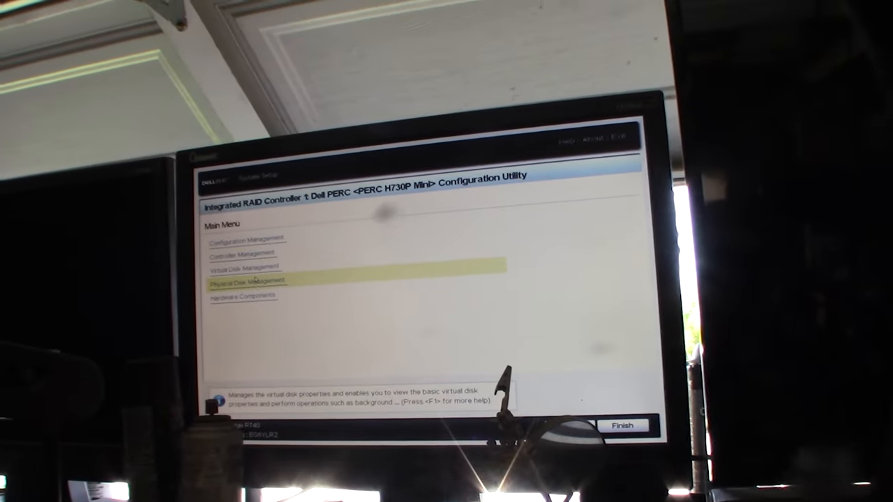
pyautogui.click(243, 284)
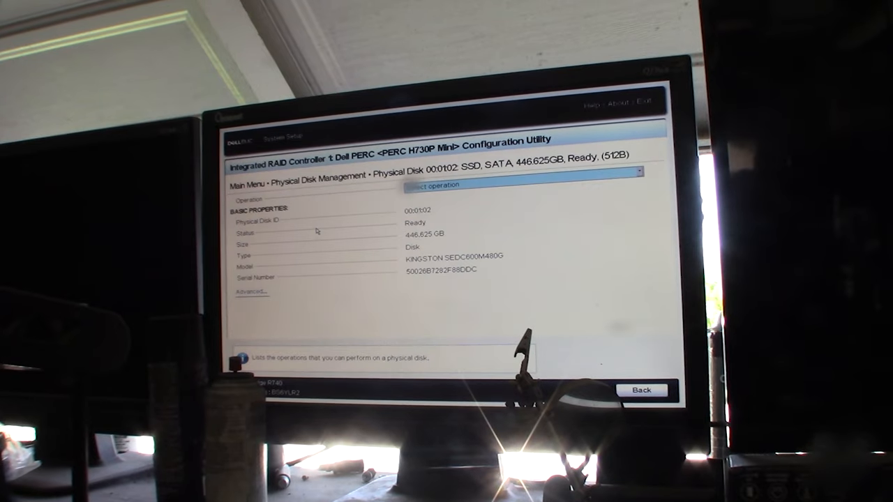
# - Assign SSD 00:01:02 as a dedicated hot spare and acknowledge the successful operation
pyautogui.click(519, 185)
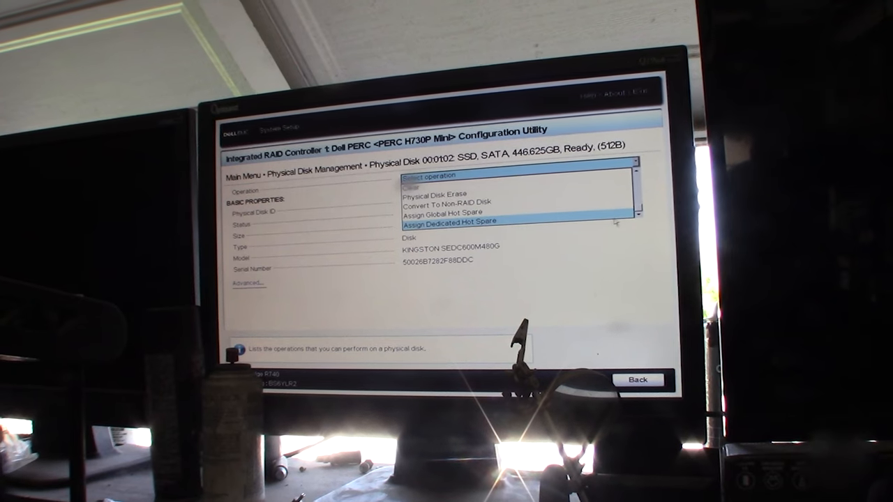
pyautogui.click(454, 223)
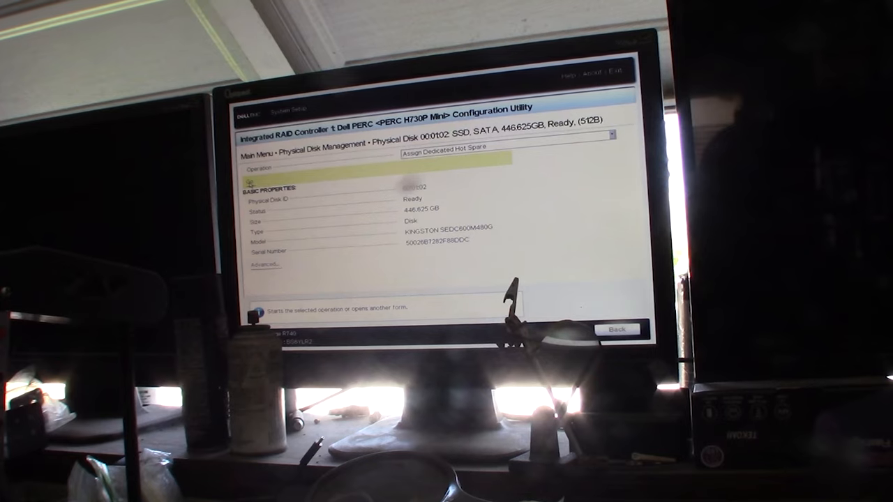
pyautogui.click(443, 156)
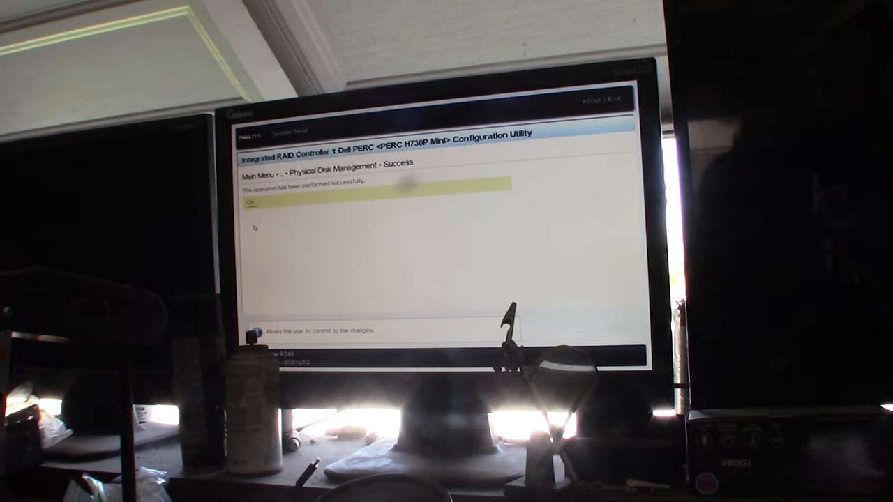
pyautogui.click(250, 201)
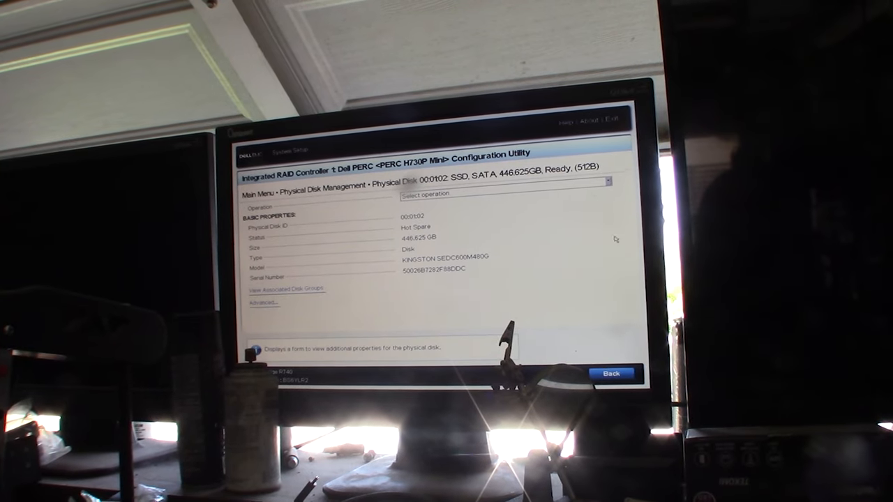
# - View the disk groups tied to hot spare 00:01:02, confirming Disk Group #2, then move to disk 00:01:05
pyautogui.click(291, 290)
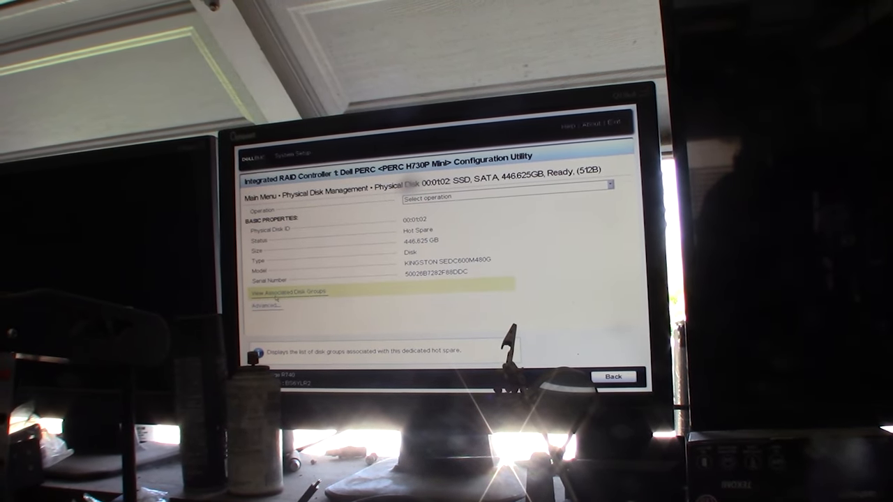
pyautogui.click(297, 290)
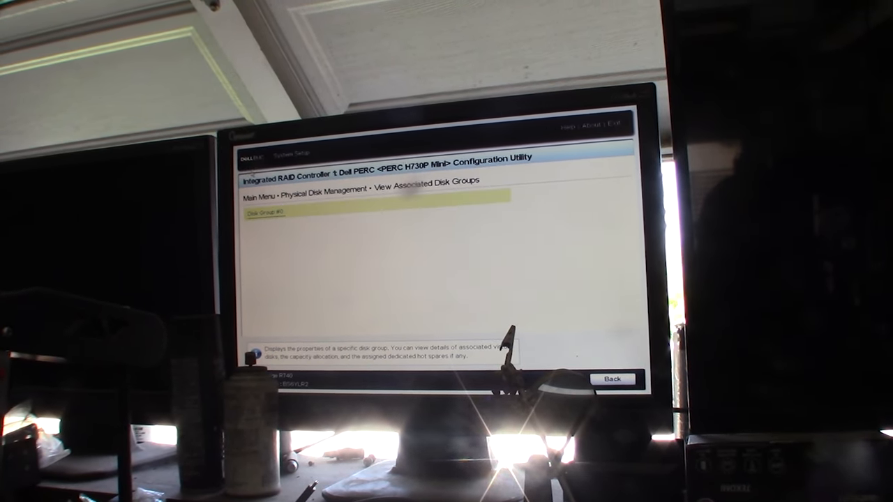
pyautogui.click(612, 378)
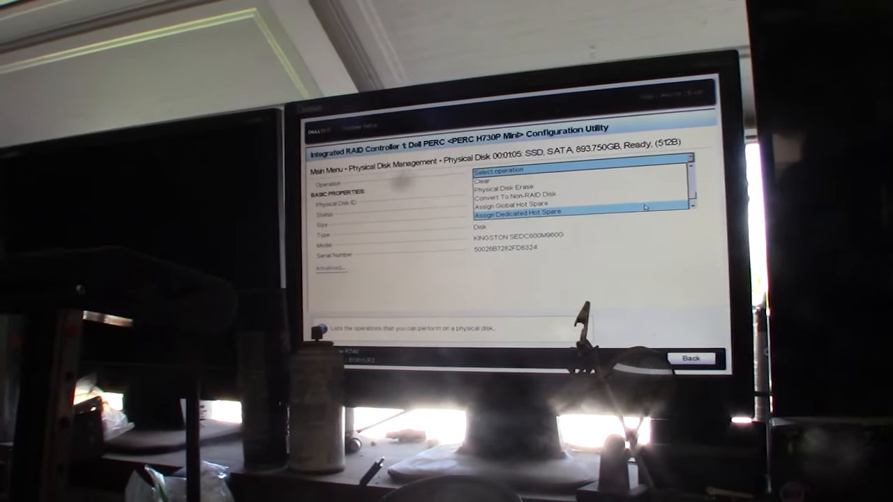
# - Assign SSD 00:01:05 as dedicated hot spare for Disk Group #1 (915200MB RAID 1) and verify its group
pyautogui.click(513, 212)
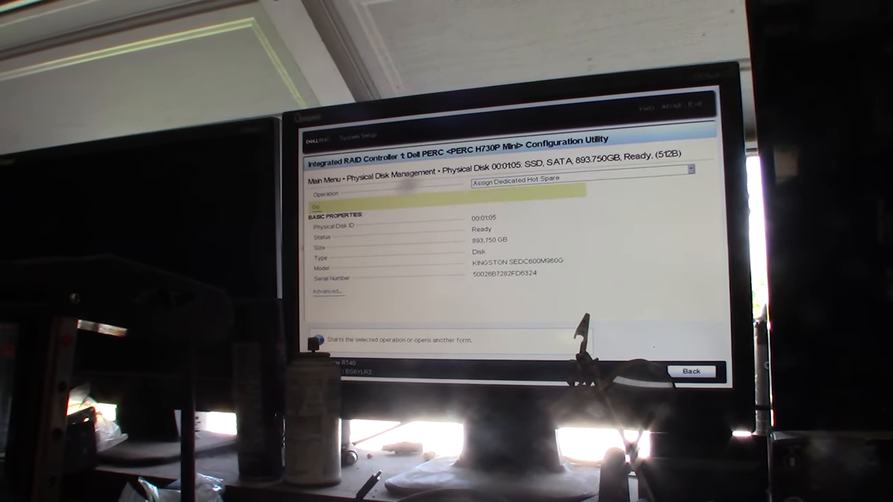
pyautogui.click(333, 294)
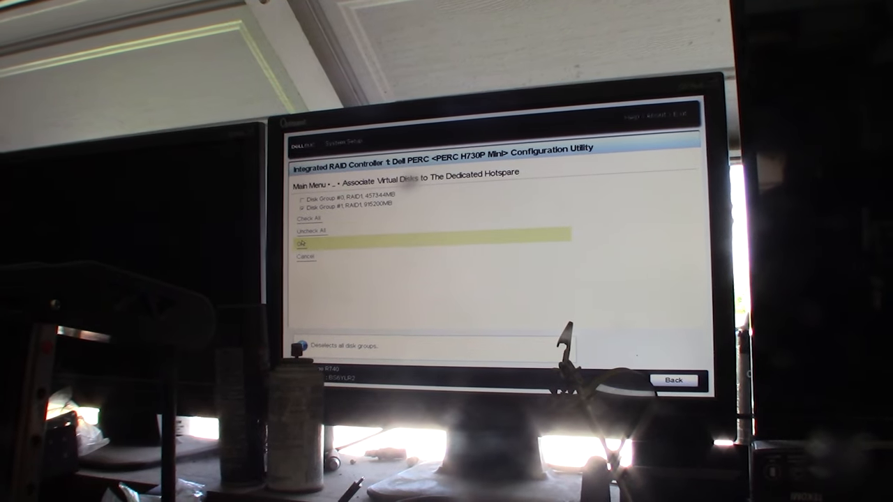
pyautogui.click(301, 244)
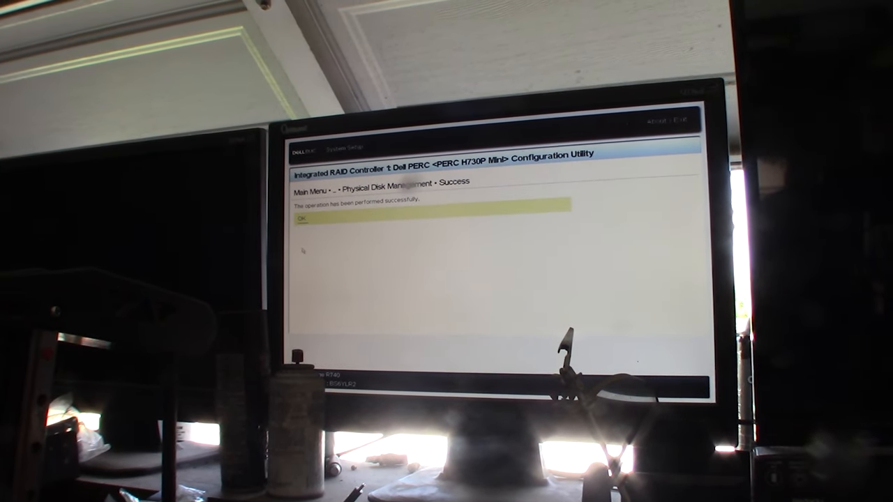
pyautogui.click(300, 217)
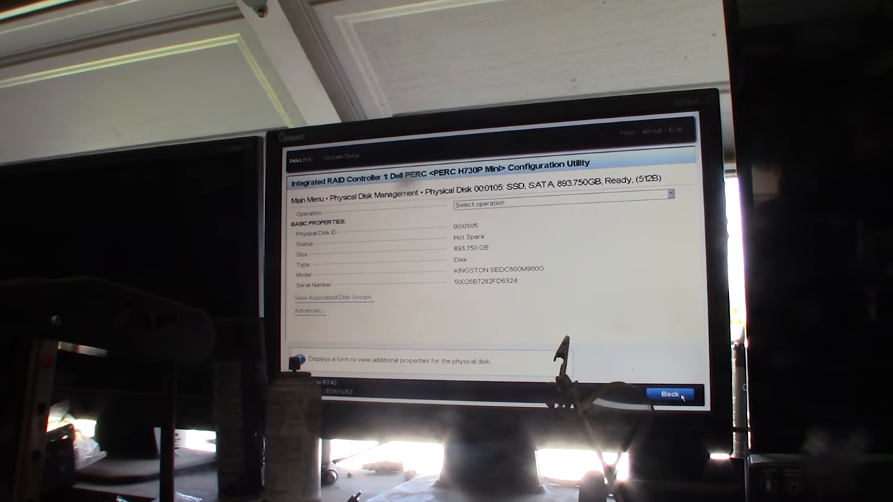
pyautogui.click(331, 297)
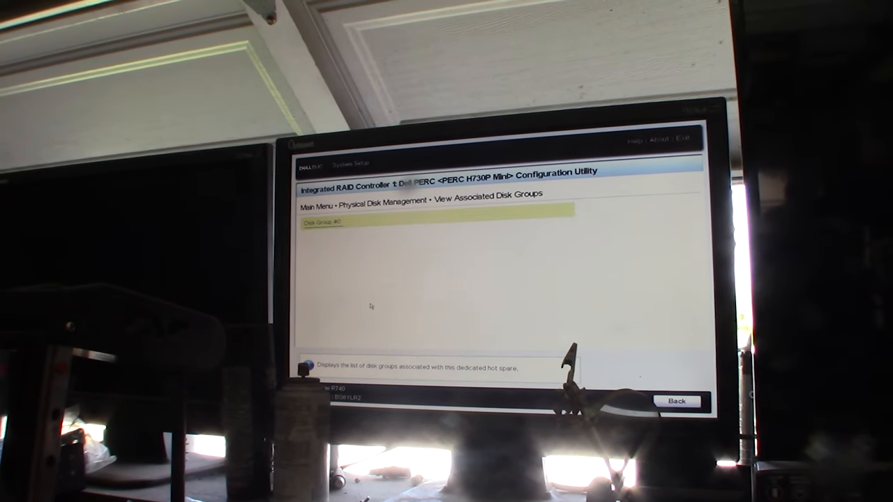
pyautogui.click(676, 402)
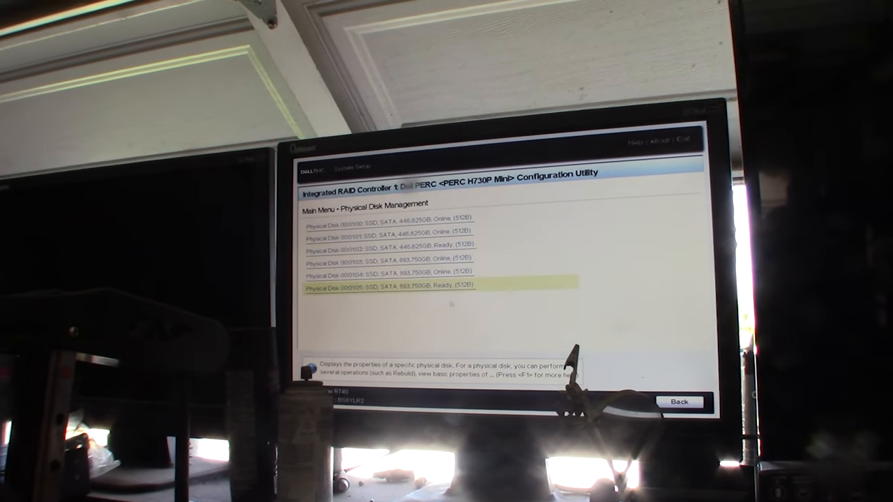
# - Leave the physical disk list, finish iDRAC Settings and confirm saving the changes
pyautogui.click(681, 401)
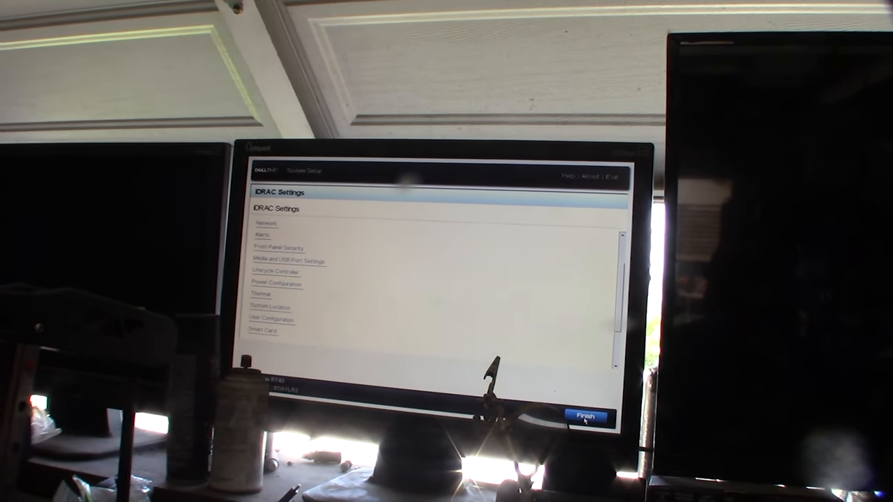
pyautogui.click(589, 416)
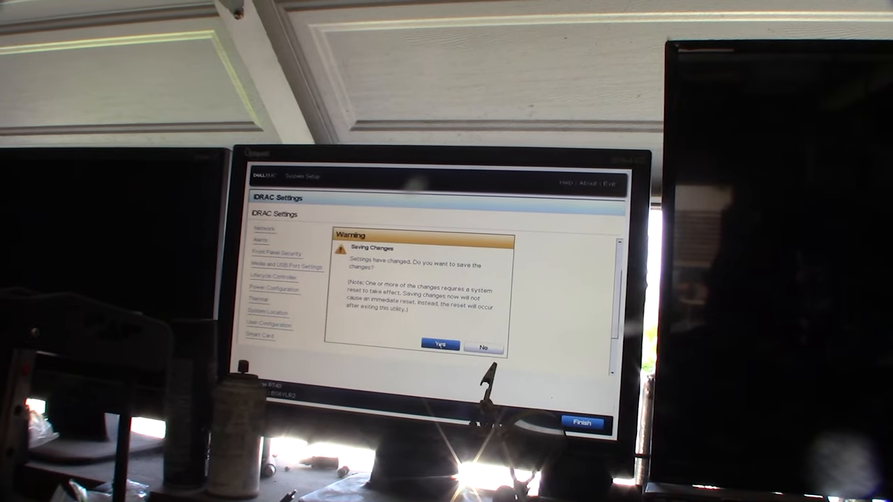
pyautogui.click(440, 346)
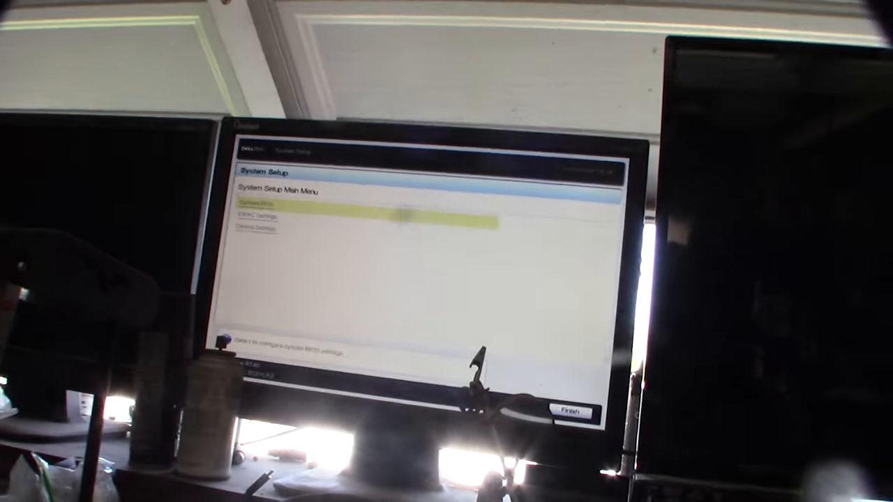
# - Go into System BIOS and bring up the Boot Settings page showing UEFI boot mode
pyautogui.click(265, 205)
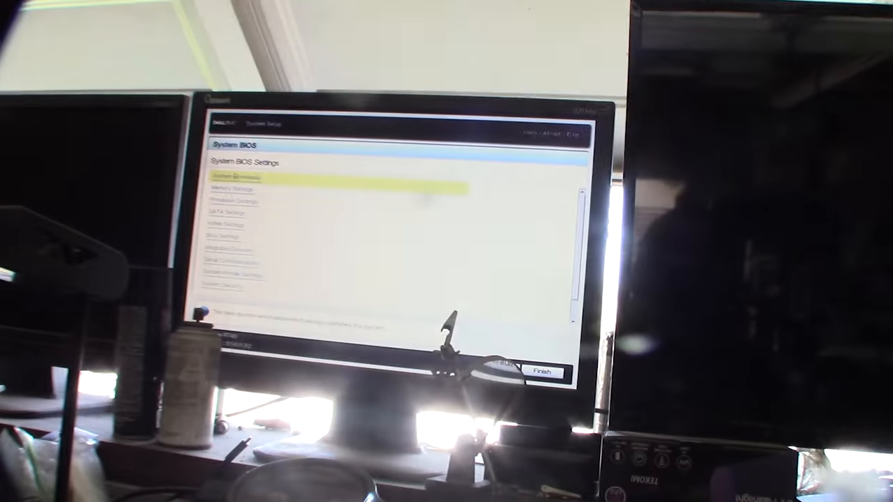
pyautogui.press('Down')
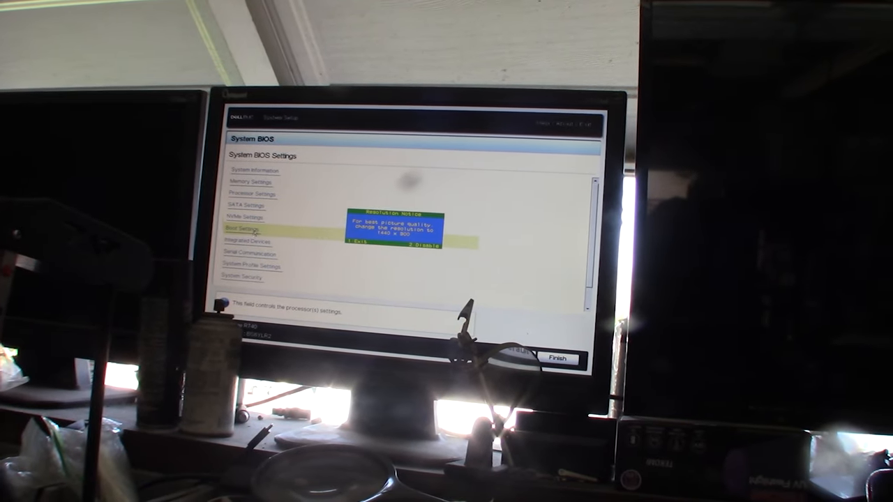
pyautogui.click(242, 228)
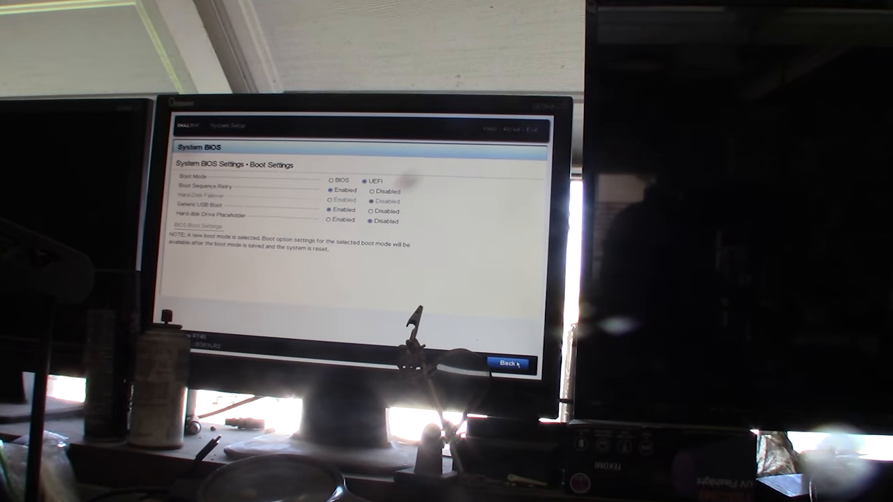
# - Save the BIOS boot settings, acknowledge success, then exit setup and confirm the reboot
pyautogui.click(508, 364)
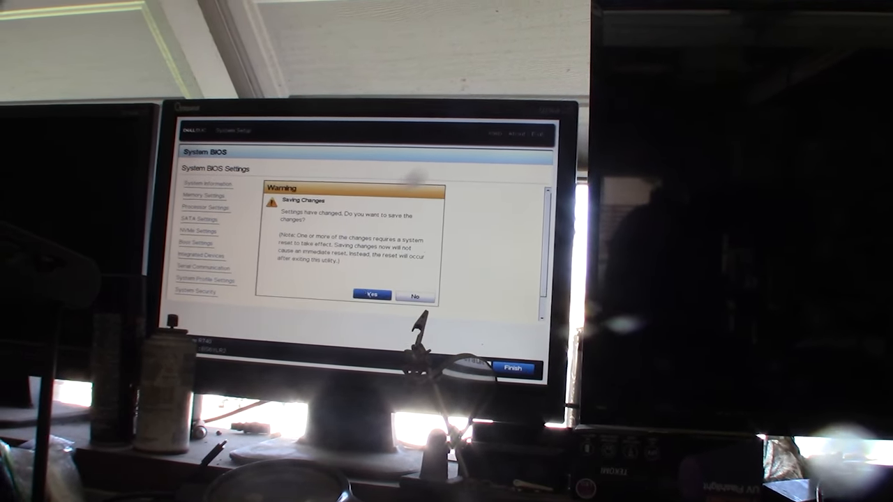
pyautogui.click(371, 295)
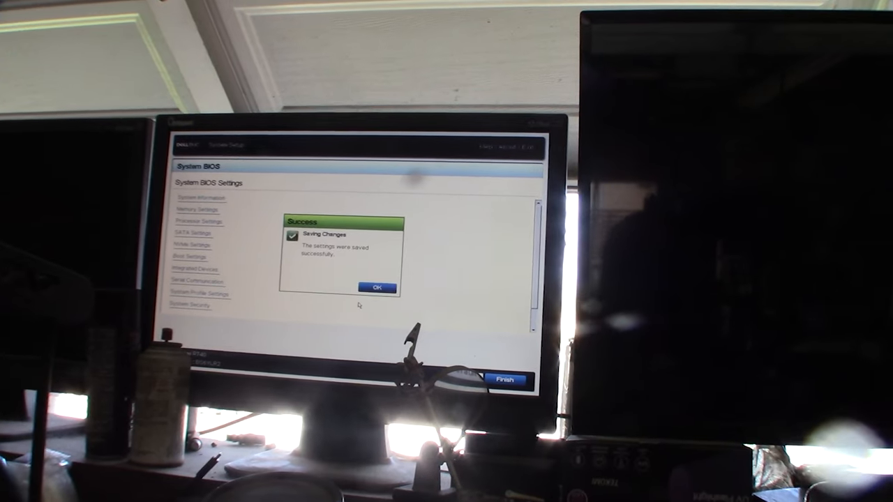
pyautogui.click(375, 288)
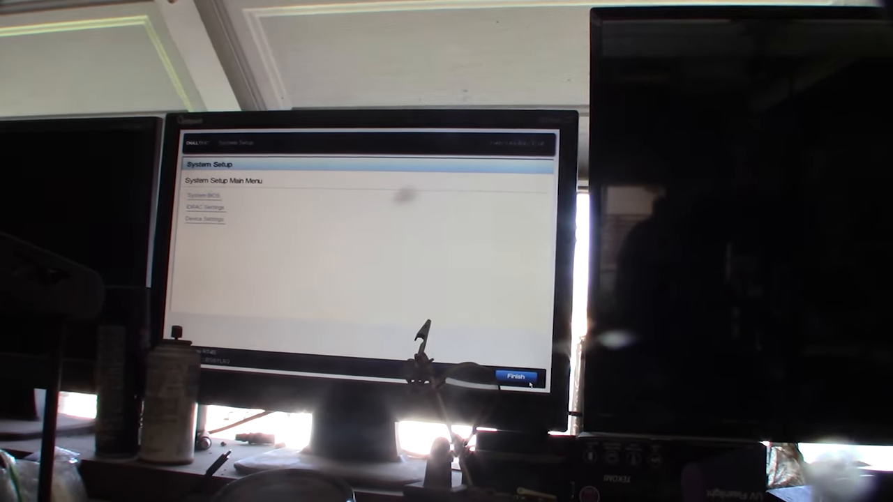
pyautogui.click(516, 375)
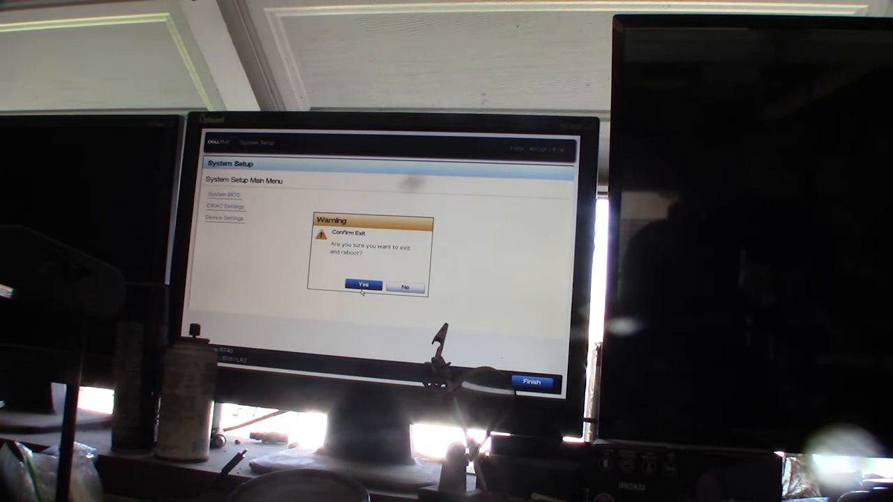
pyautogui.click(362, 286)
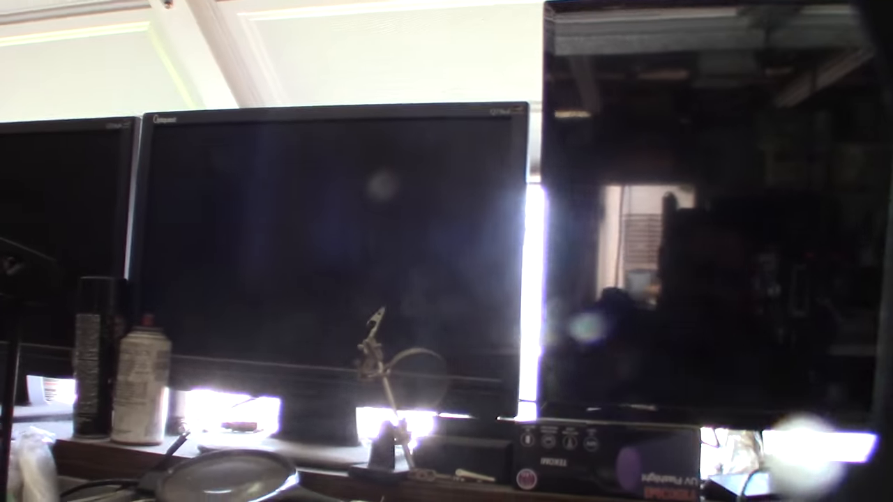